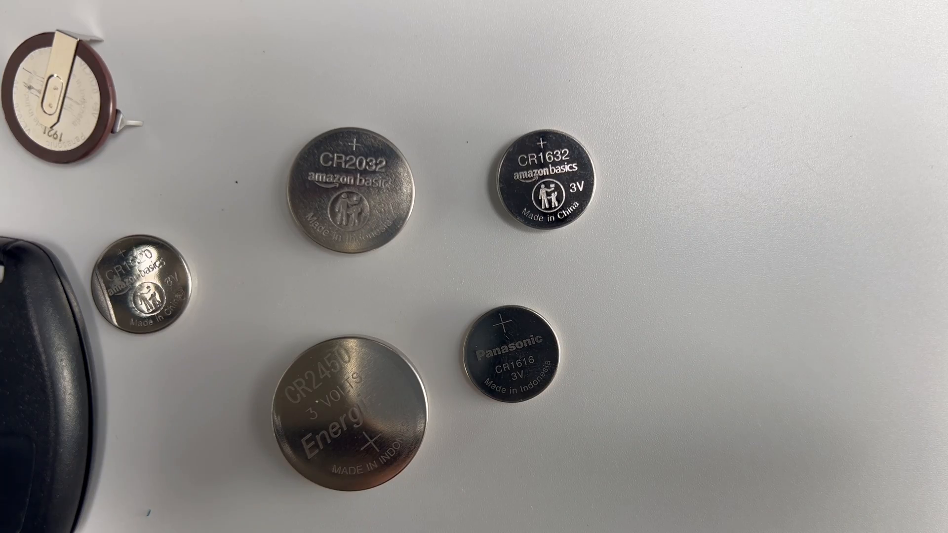
left_click_drag(351, 411, 526, 151)
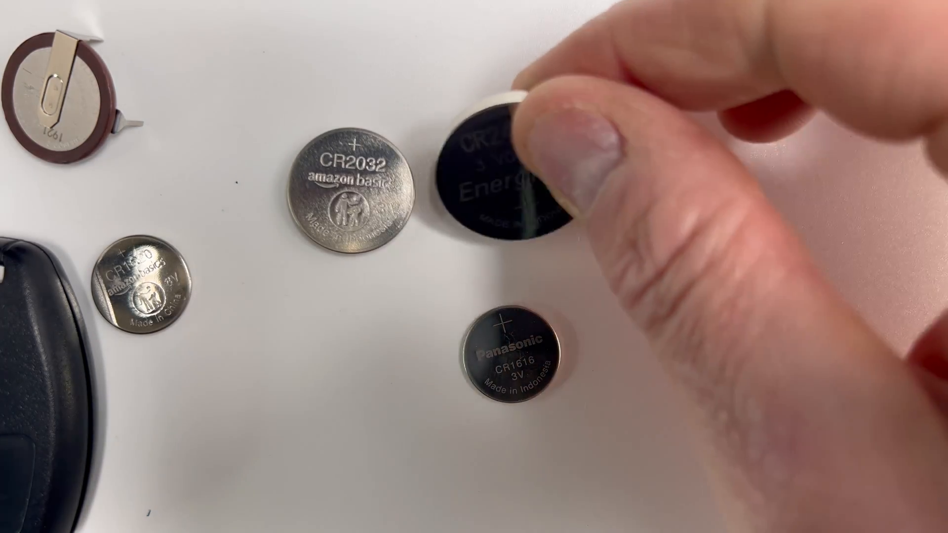